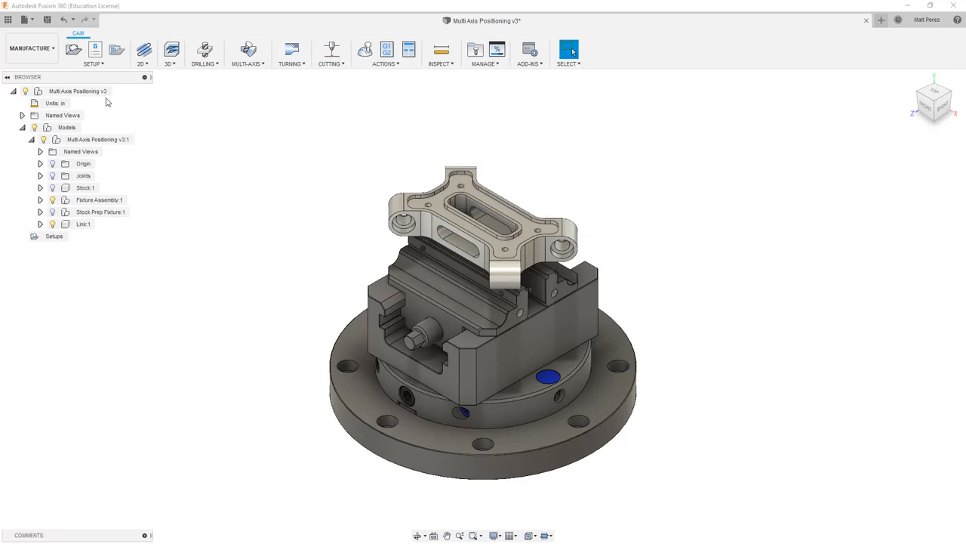
- Create a new milling setup from the Setup dropdown
{"action": "left_click", "coordinate": [92, 52]}
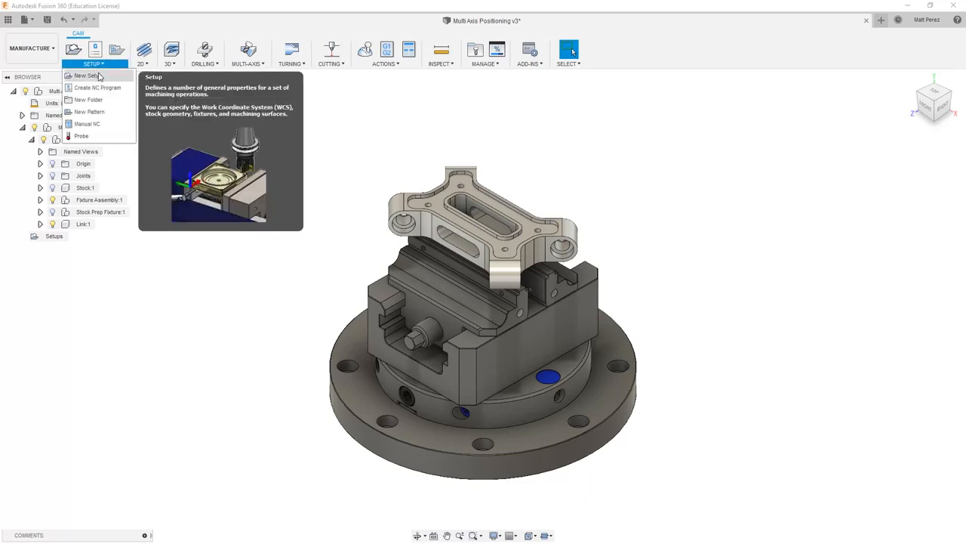
{"action": "left_click", "coordinate": [87, 75]}
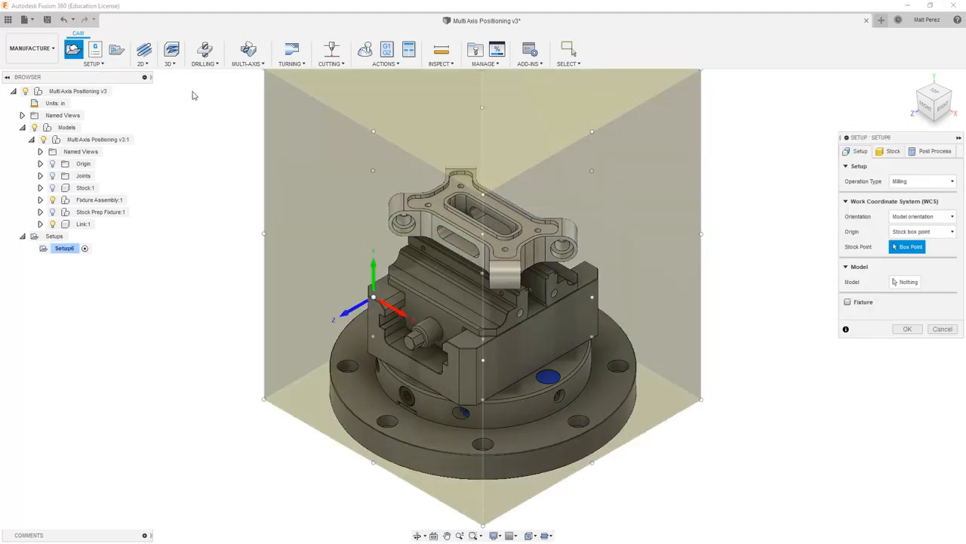
{"action": "left_click", "coordinate": [946, 181]}
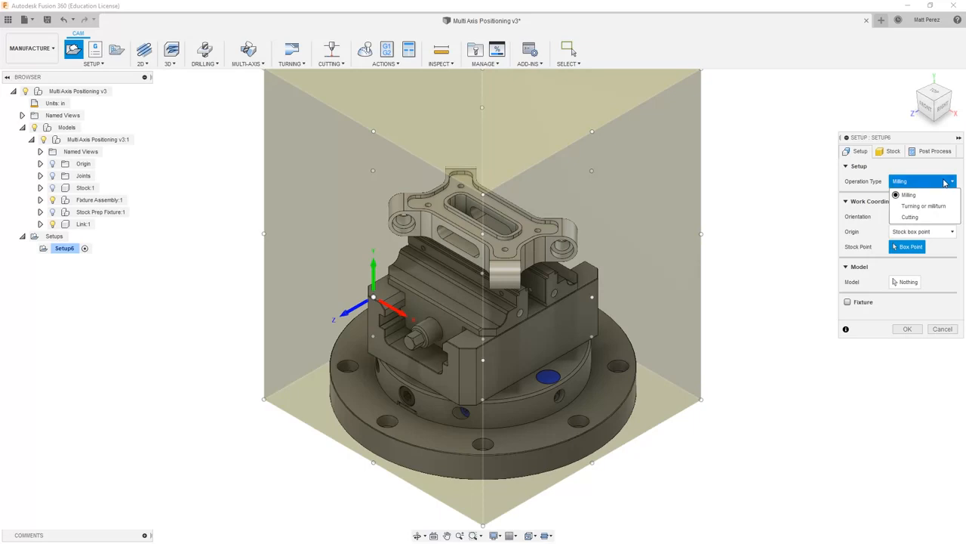
{"action": "left_click", "coordinate": [908, 195]}
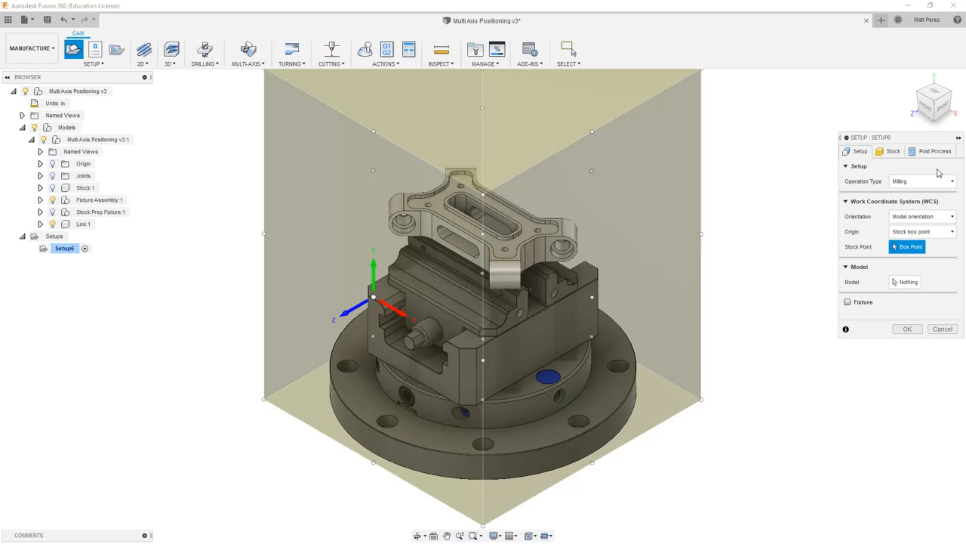
{"action": "mouse_move", "coordinate": [870, 190]}
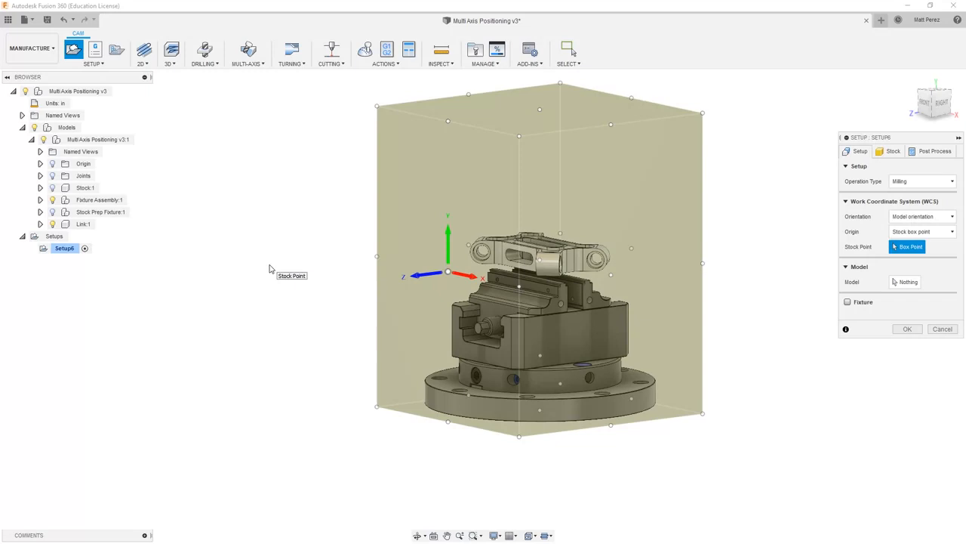
{"action": "mouse_move", "coordinate": [946, 285]}
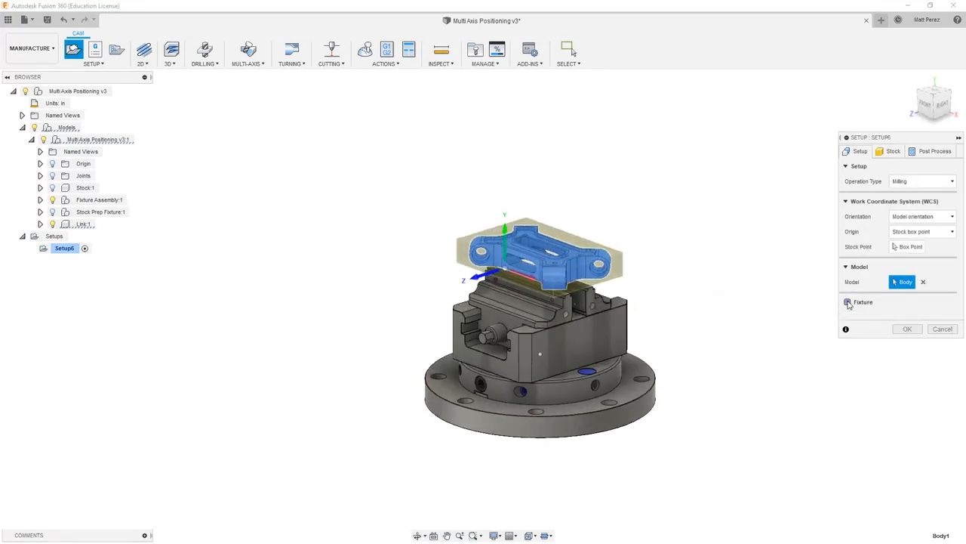
- Enable the fixture and assign Fixture Assembly:1 as the setup's fixture
{"action": "left_click", "coordinate": [848, 302]}
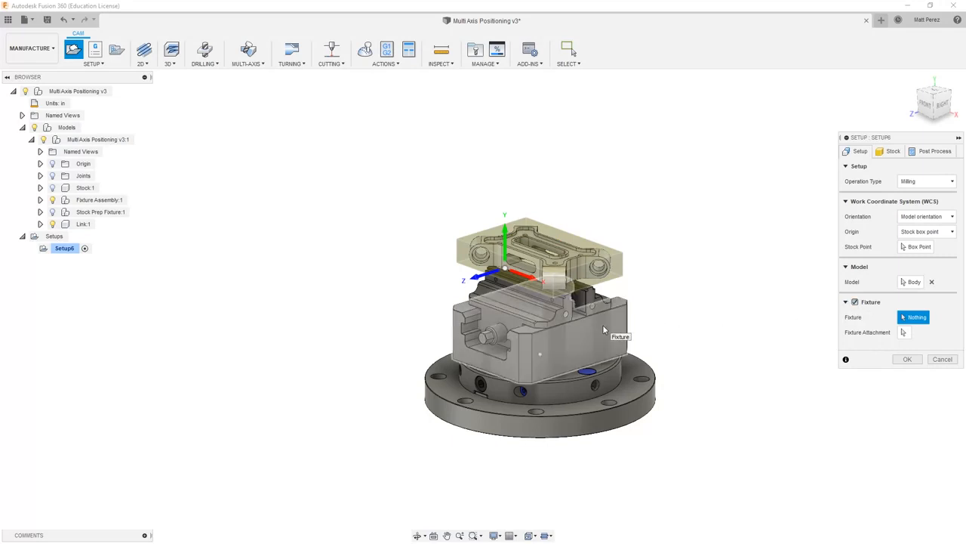
{"action": "left_click", "coordinate": [101, 200]}
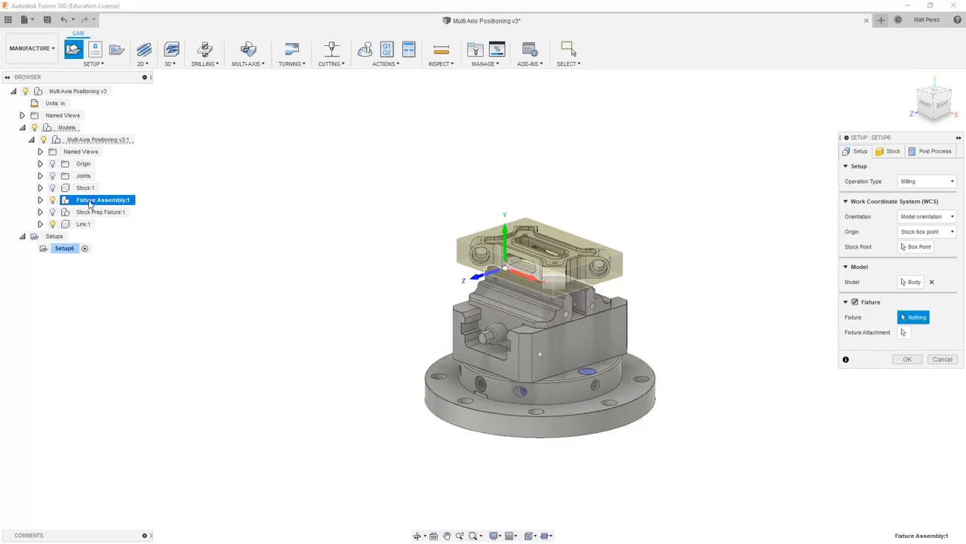
{"action": "left_click", "coordinate": [103, 200]}
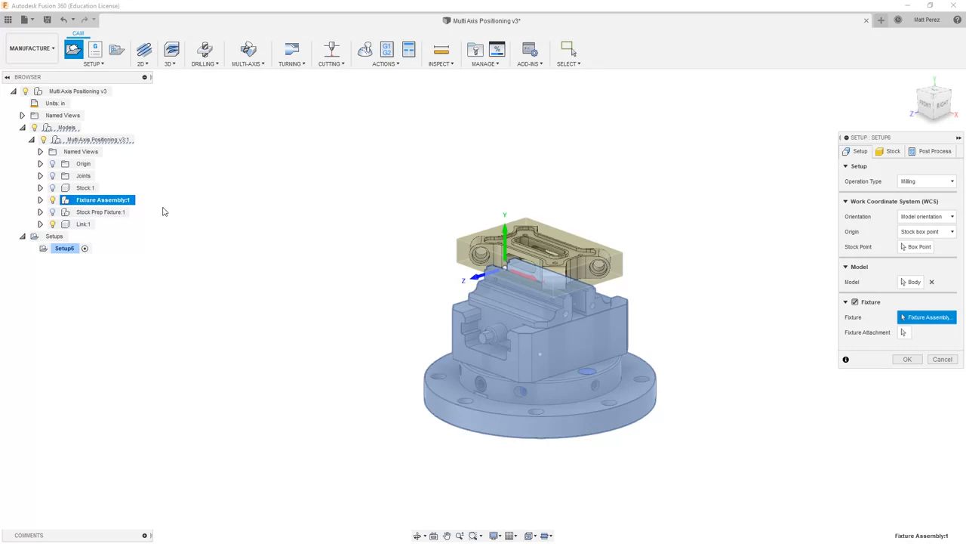
{"action": "mouse_move", "coordinate": [269, 264]}
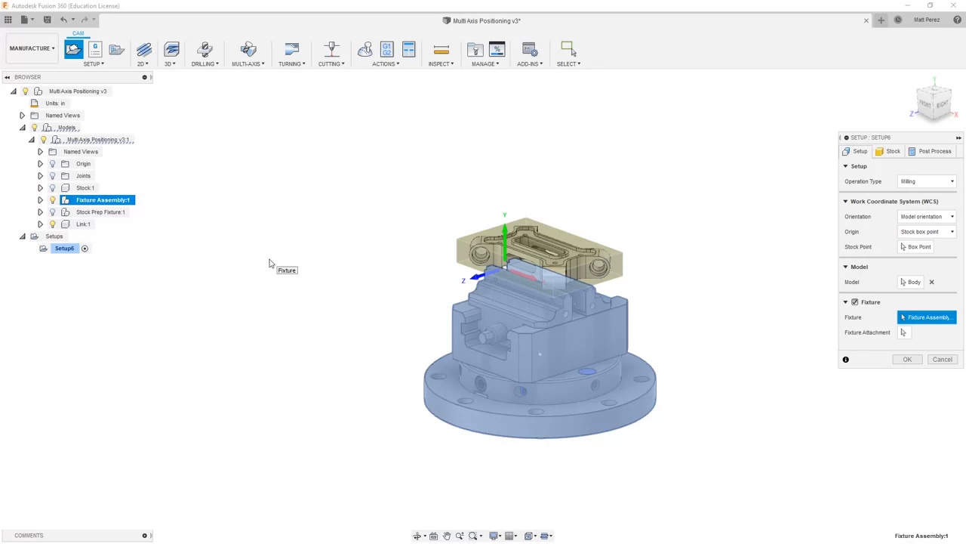
{"action": "mouse_move", "coordinate": [903, 332]}
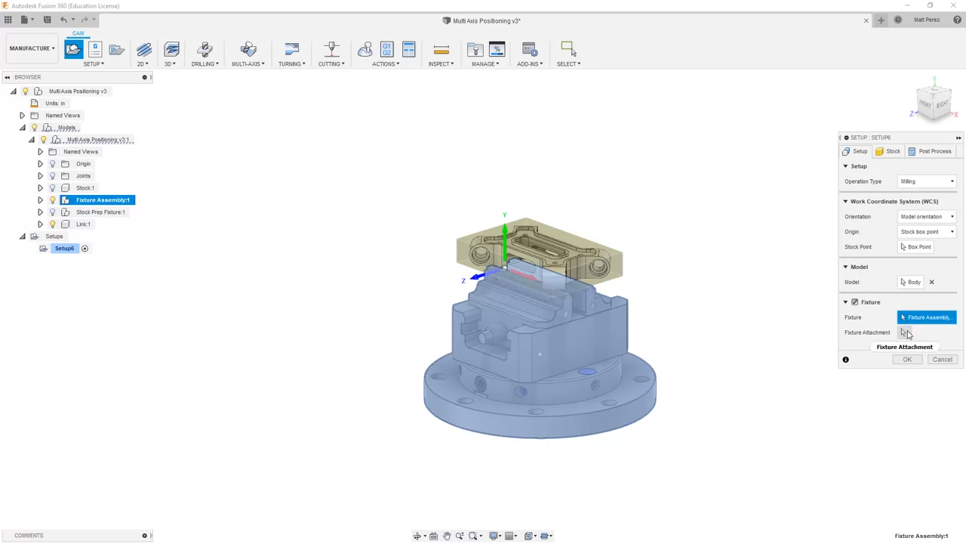
{"action": "mouse_move", "coordinate": [906, 332]}
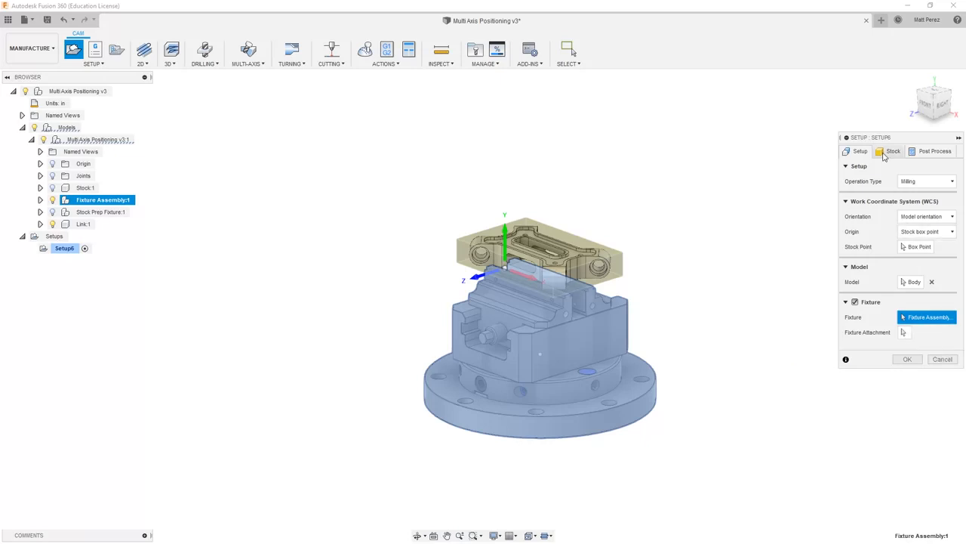
- Set stock mode to From solid using the Stock:1 body (6 × 1.5 × 4 in)
{"action": "left_click", "coordinate": [894, 151]}
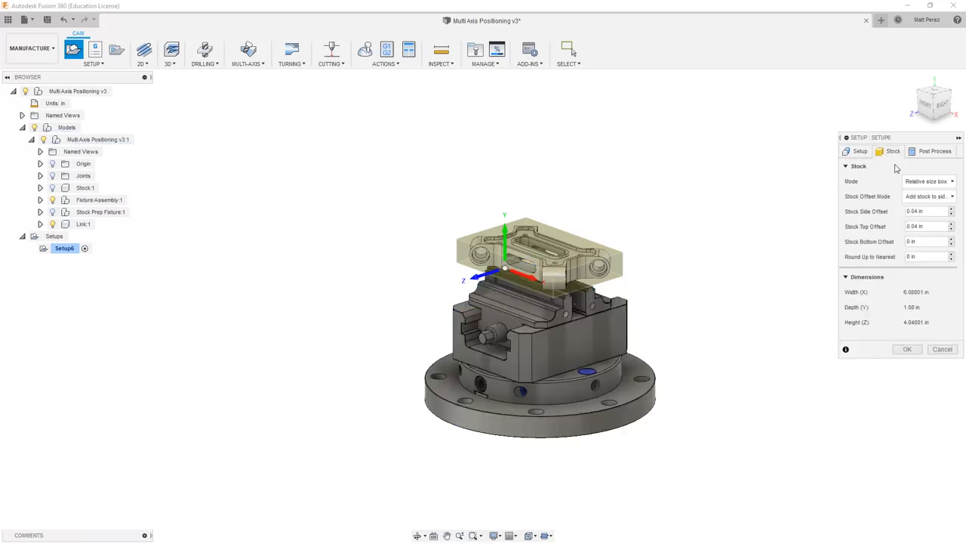
{"action": "left_click", "coordinate": [929, 181]}
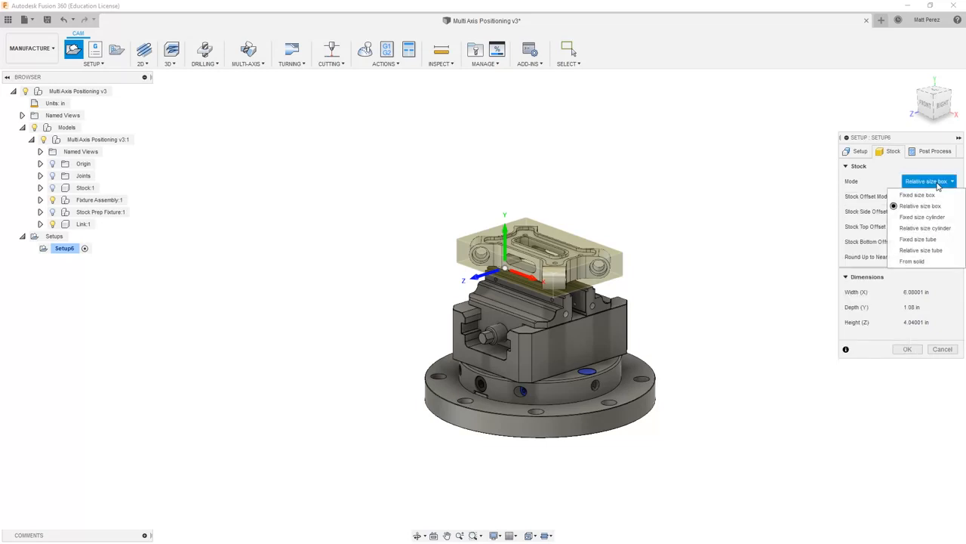
{"action": "left_click", "coordinate": [912, 261]}
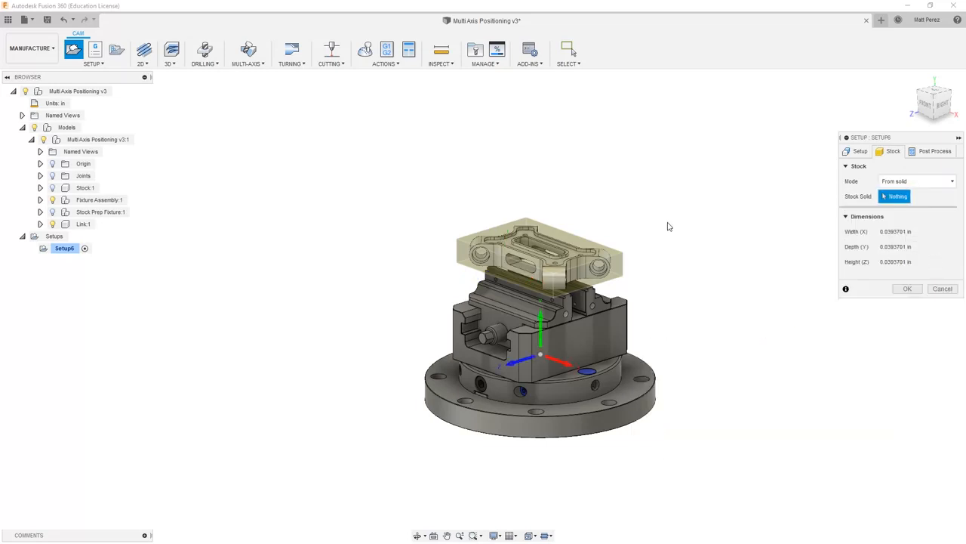
{"action": "left_click", "coordinate": [86, 187]}
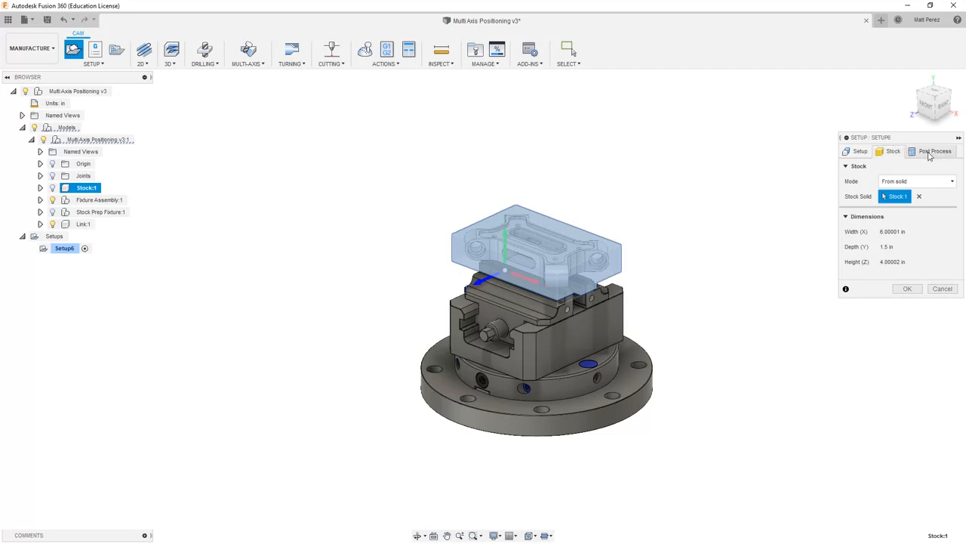
- Enter program number 9001 with the comment 'Multiaxis Setup 2' in post-process settings
{"action": "left_click", "coordinate": [935, 151]}
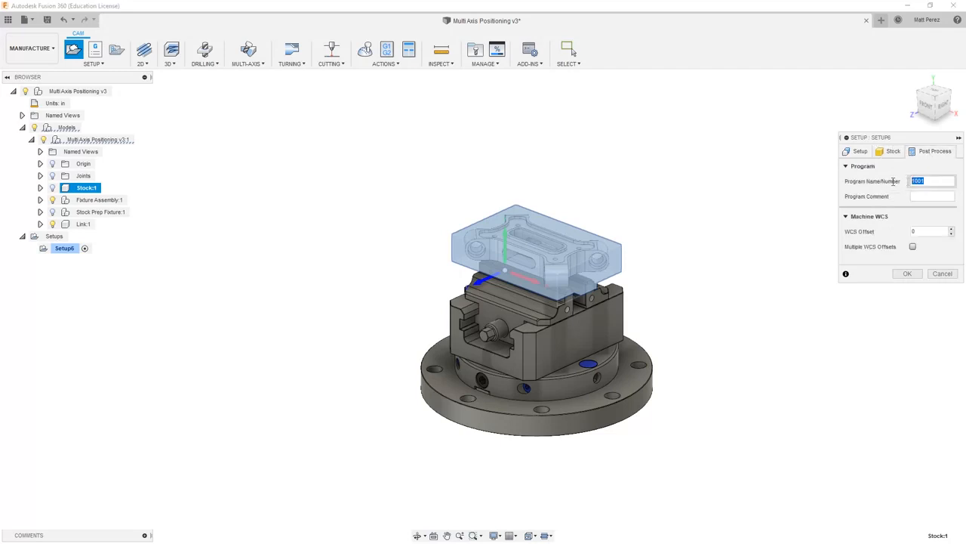
{"action": "mouse_move", "coordinate": [961, 218]}
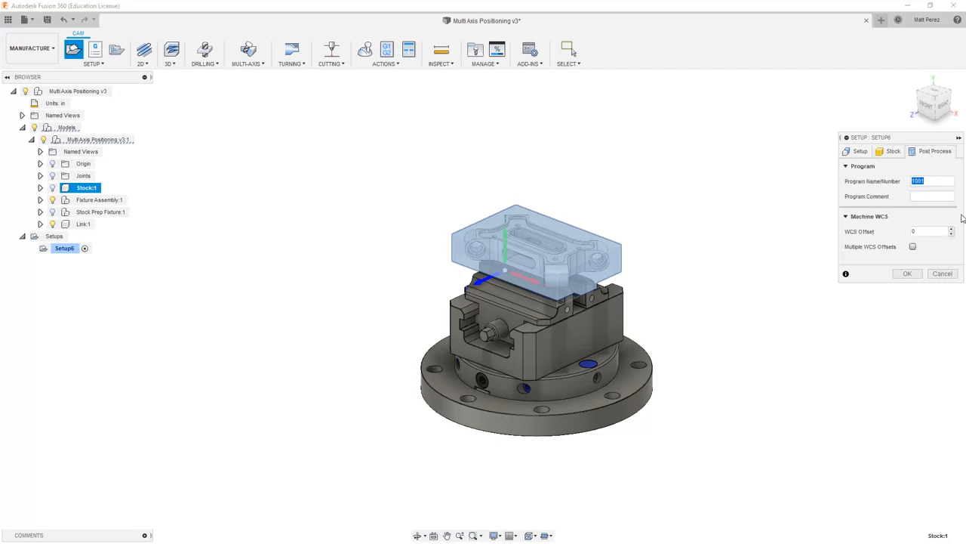
{"action": "type", "text": "9001"}
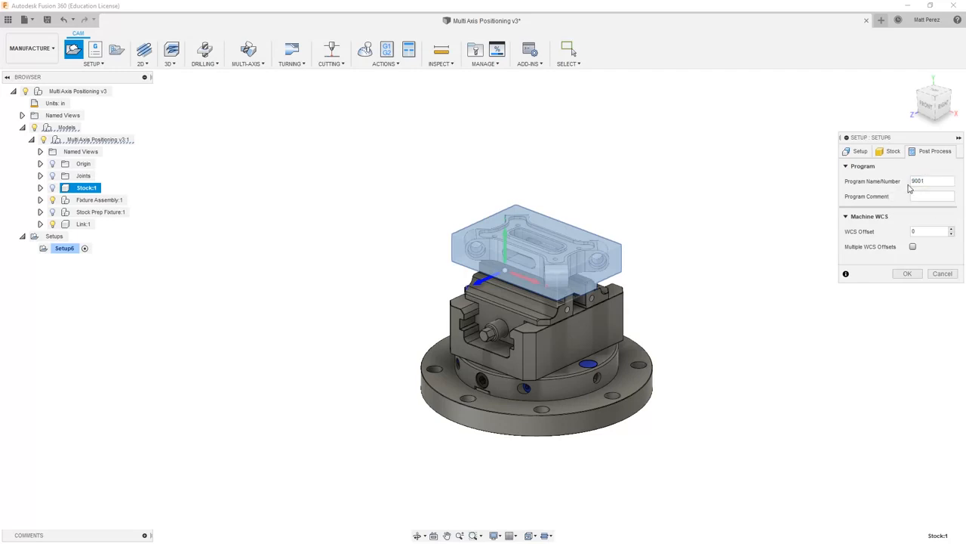
{"action": "left_click", "coordinate": [932, 196]}
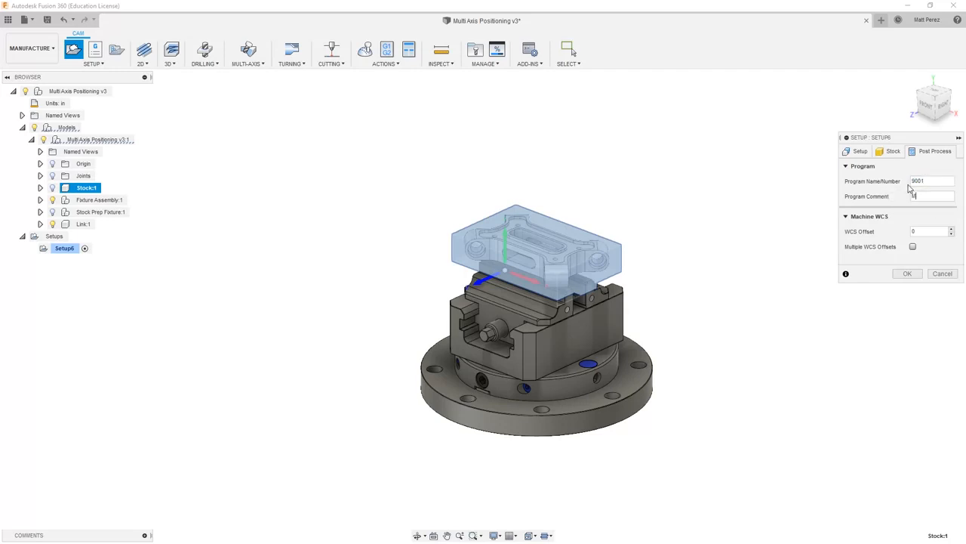
{"action": "type", "text": "Multiaxis"}
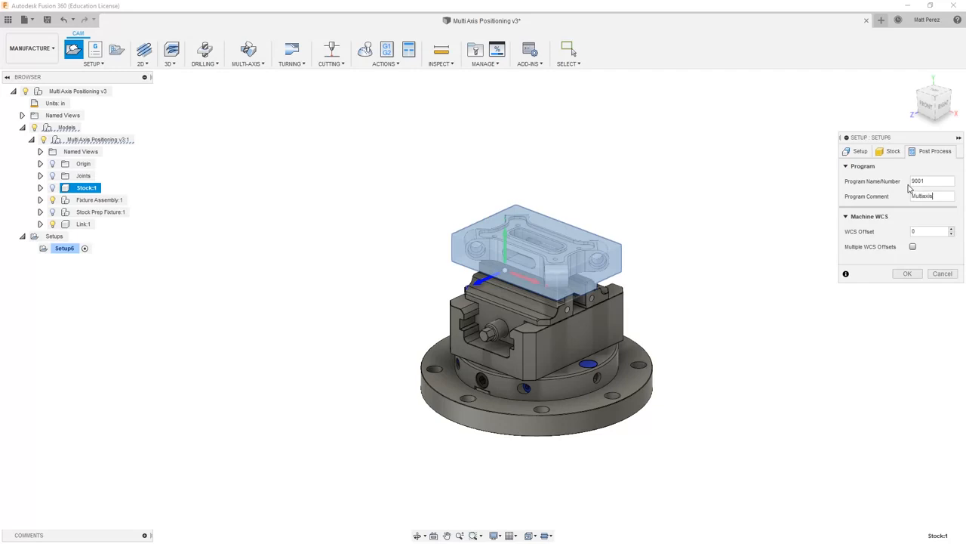
{"action": "type", "text": "Setup 2"}
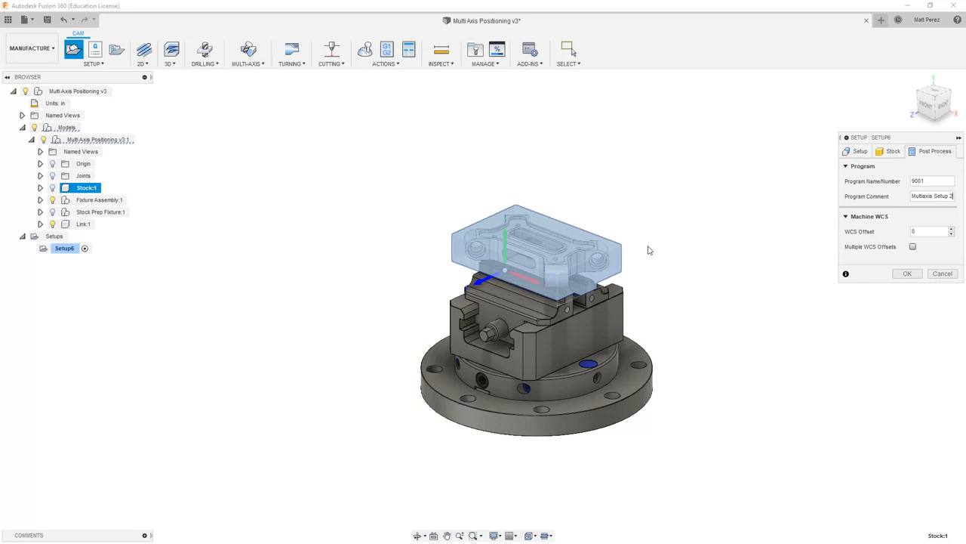
{"action": "mouse_move", "coordinate": [645, 240]}
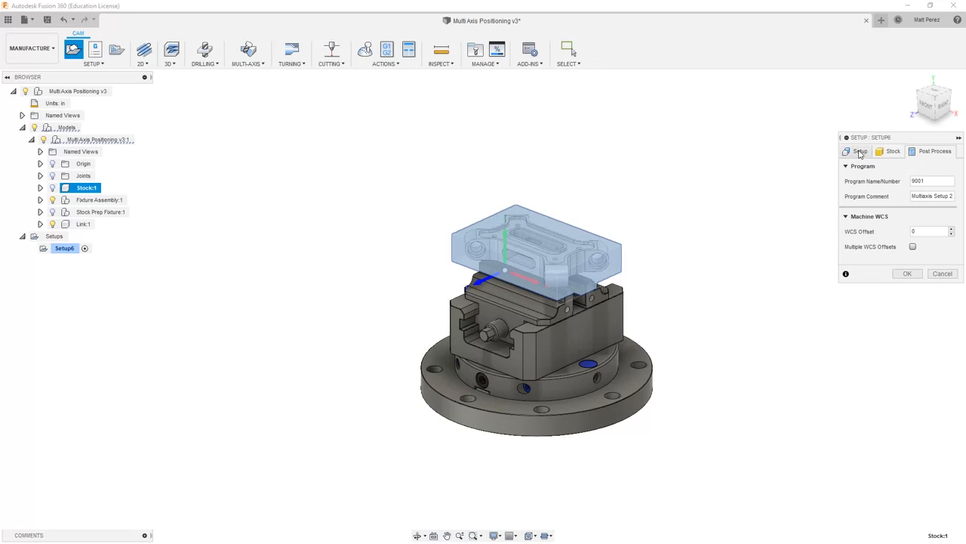
- Orient the WCS by selected Z and X axes, then review the 6 × 4 × 1.5 in stock
{"action": "left_click", "coordinate": [860, 151]}
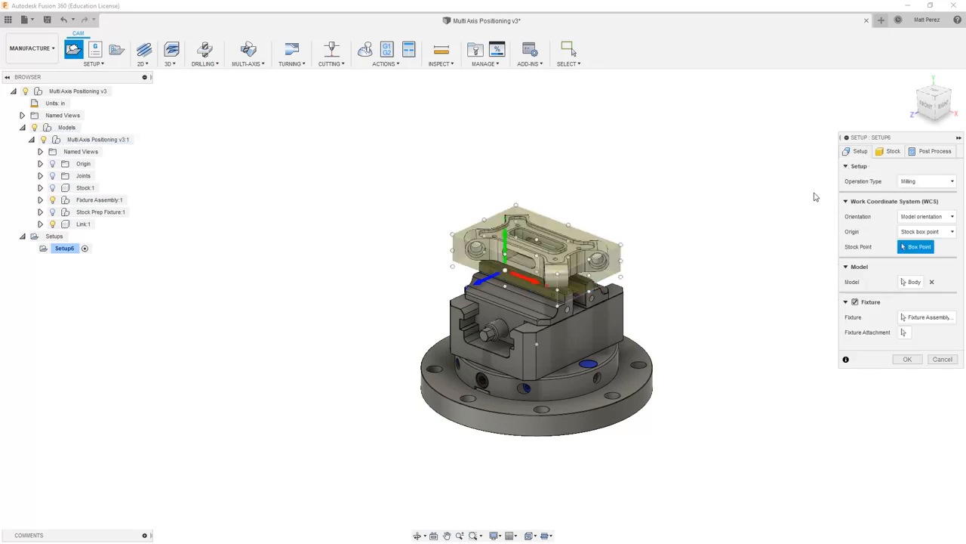
{"action": "mouse_move", "coordinate": [815, 196]}
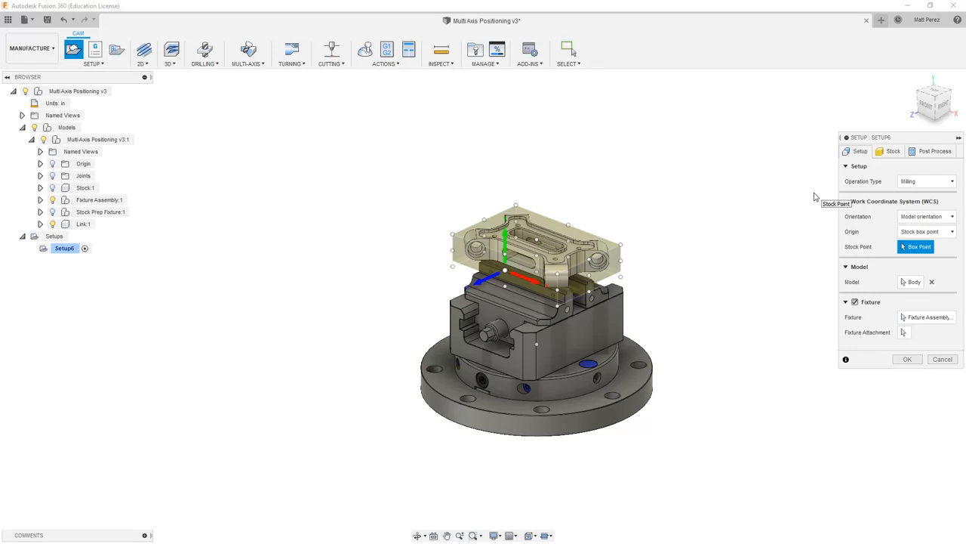
{"action": "mouse_move", "coordinate": [851, 236]}
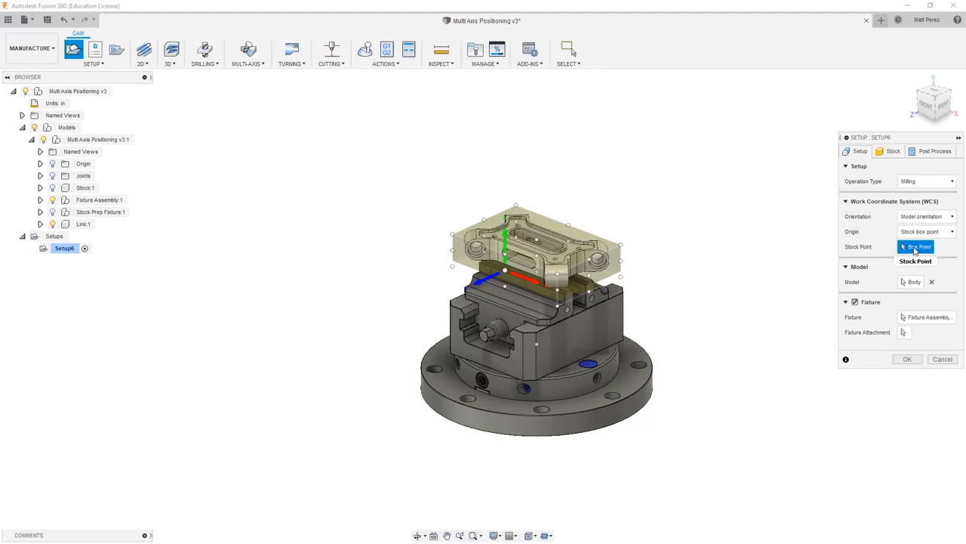
{"action": "left_click", "coordinate": [926, 217]}
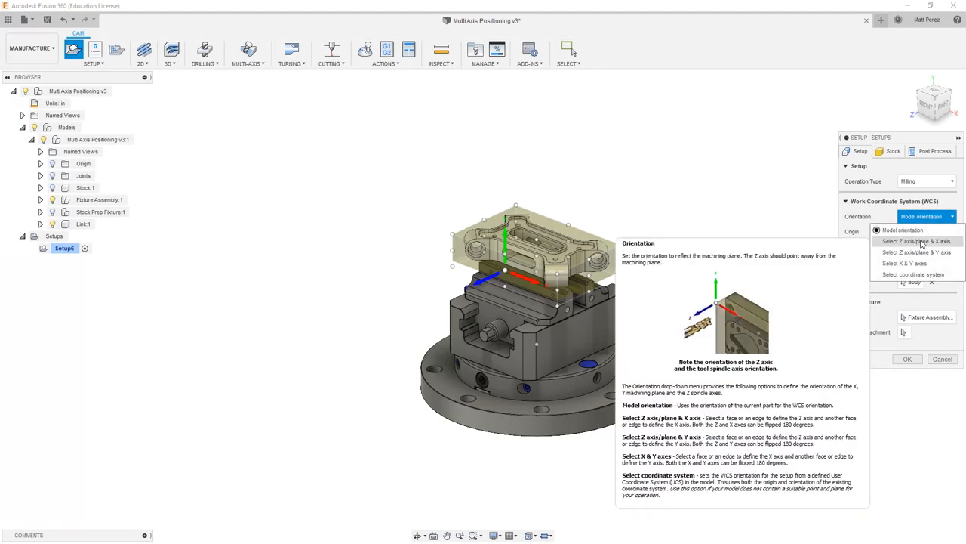
{"action": "left_click", "coordinate": [916, 240]}
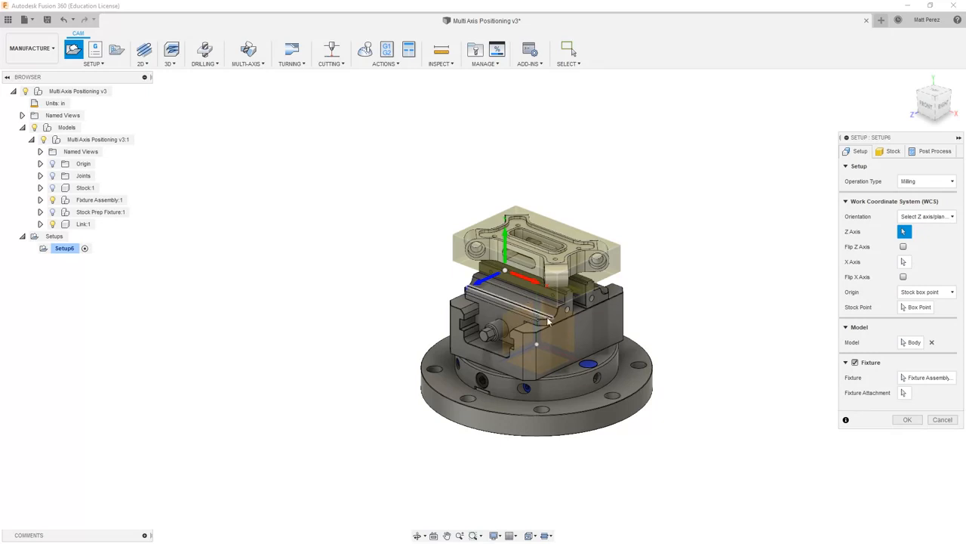
{"action": "mouse_move", "coordinate": [539, 315]}
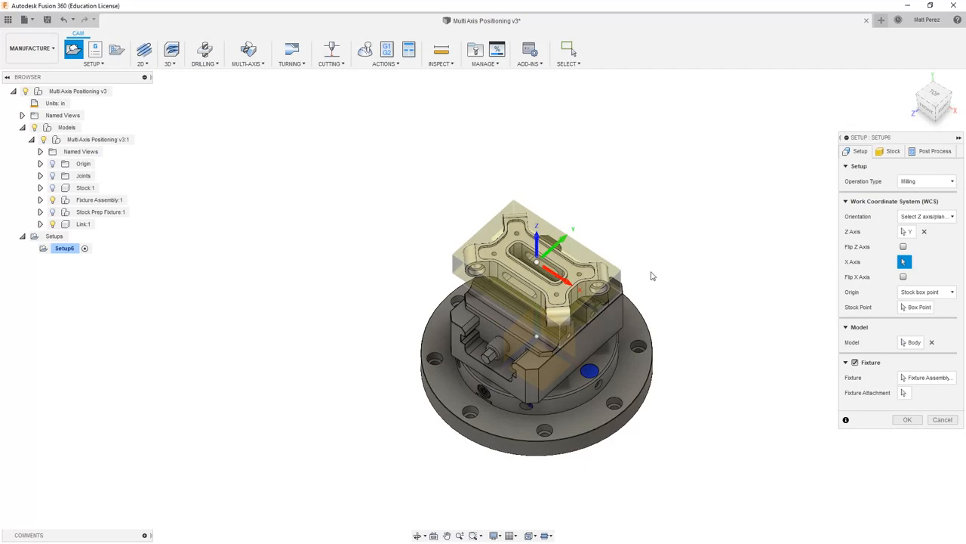
{"action": "mouse_move", "coordinate": [652, 277]}
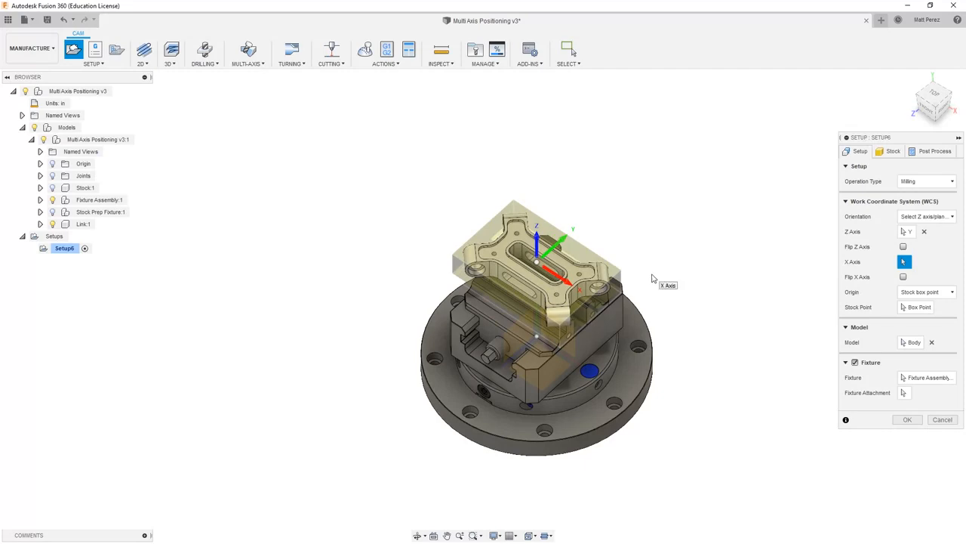
{"action": "mouse_move", "coordinate": [615, 261]}
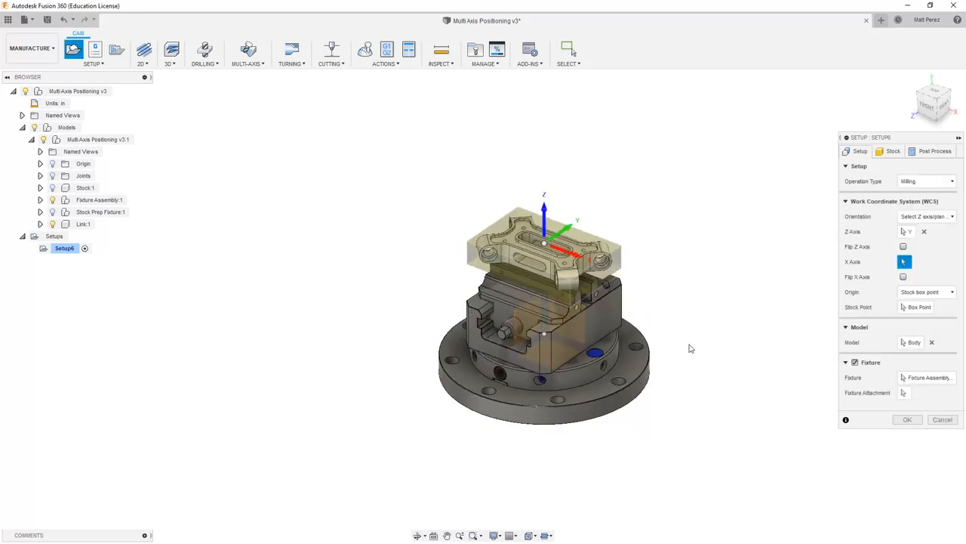
{"action": "mouse_move", "coordinate": [721, 392]}
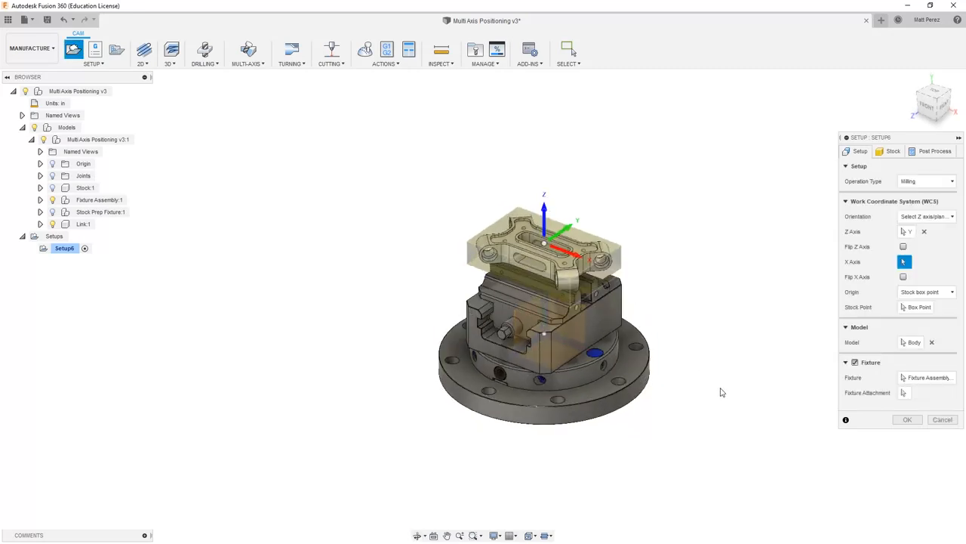
{"action": "mouse_move", "coordinate": [913, 342]}
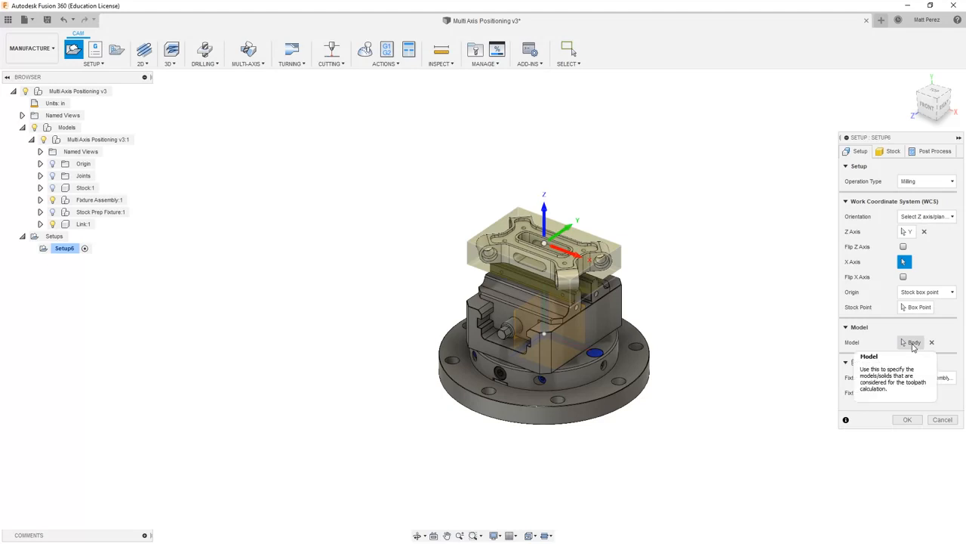
{"action": "mouse_move", "coordinate": [912, 373]}
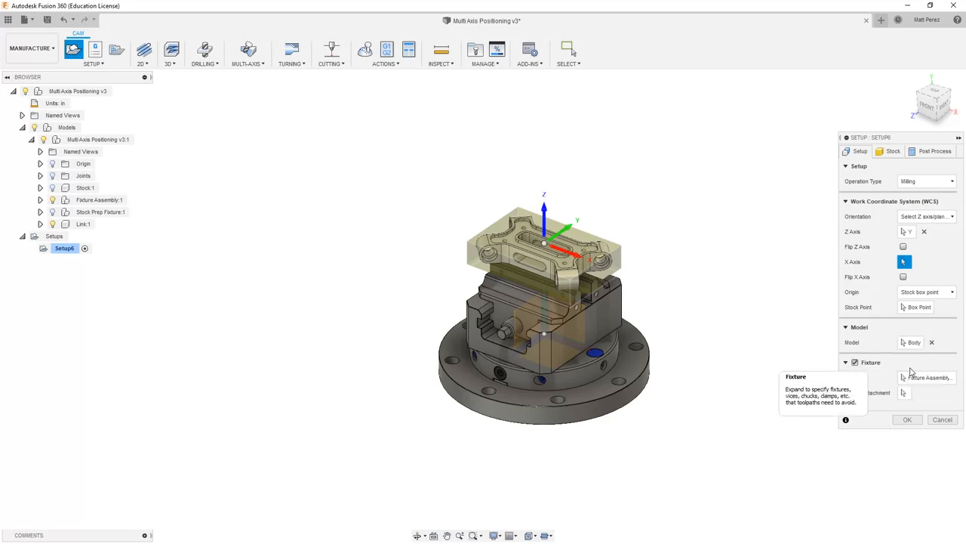
{"action": "left_click", "coordinate": [893, 151]}
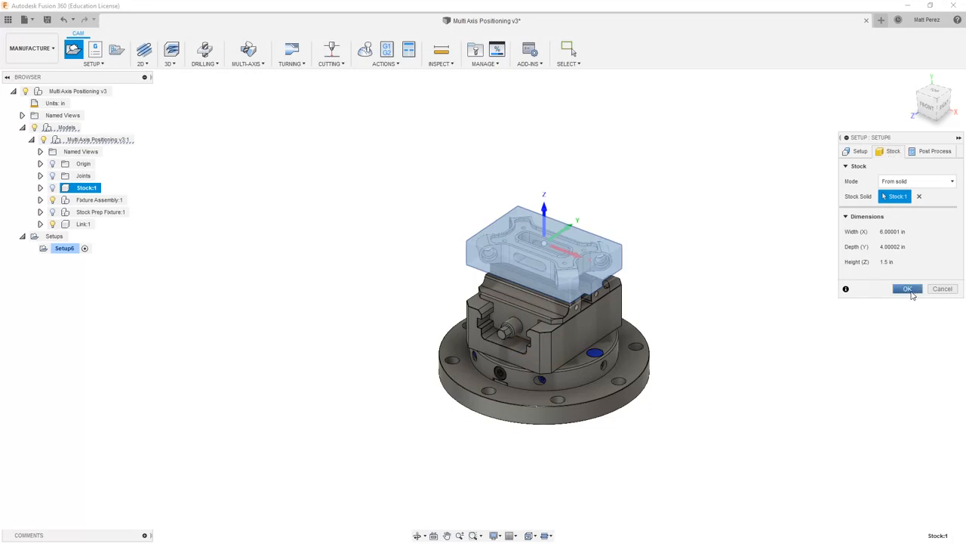
- Confirm the setup dialog and rename Setup6 to 'MultiAxis'
{"action": "left_click", "coordinate": [908, 288]}
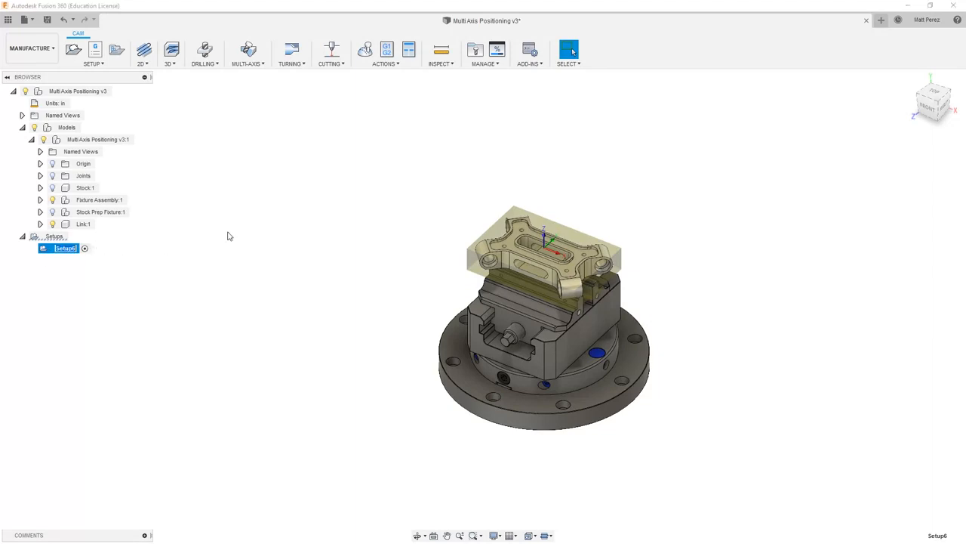
{"action": "mouse_move", "coordinate": [224, 231]}
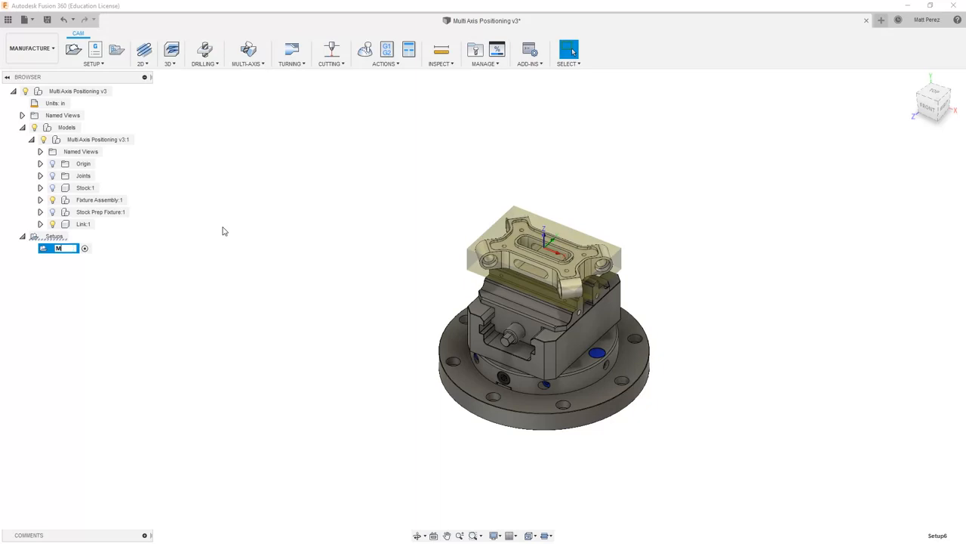
{"action": "type", "text": "MultiAxis"}
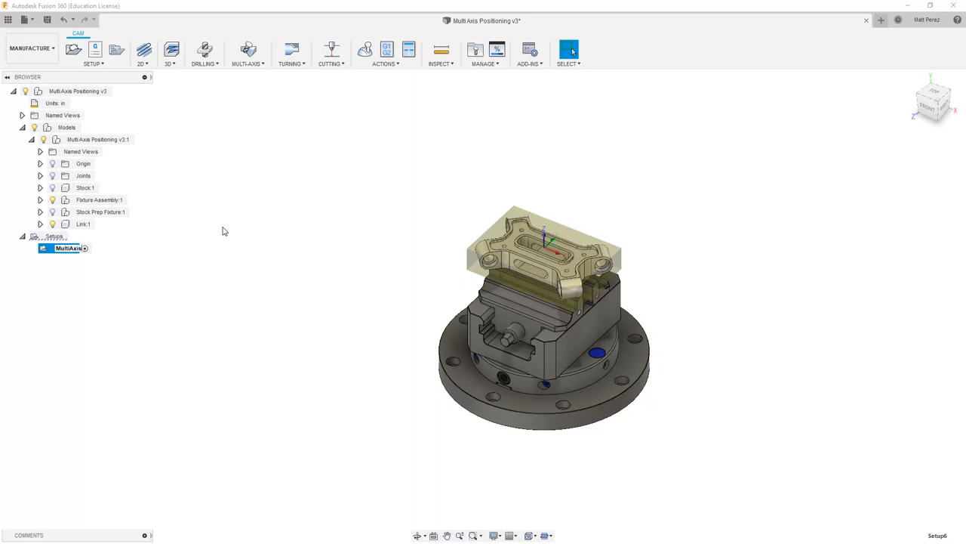